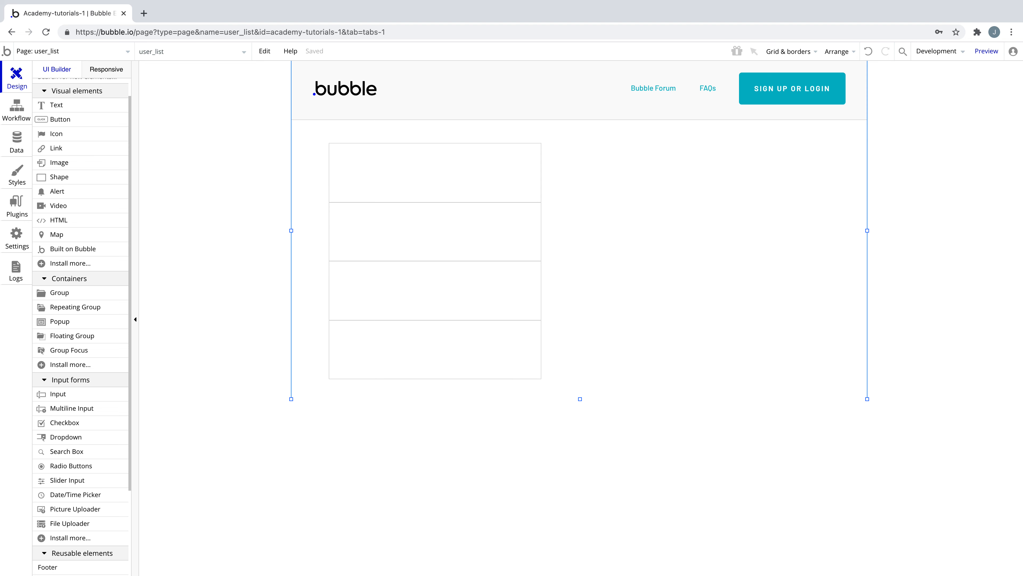
- Show the User data type's built-in fields (email, Created Date, Modified Date, Slug)
click(17, 140)
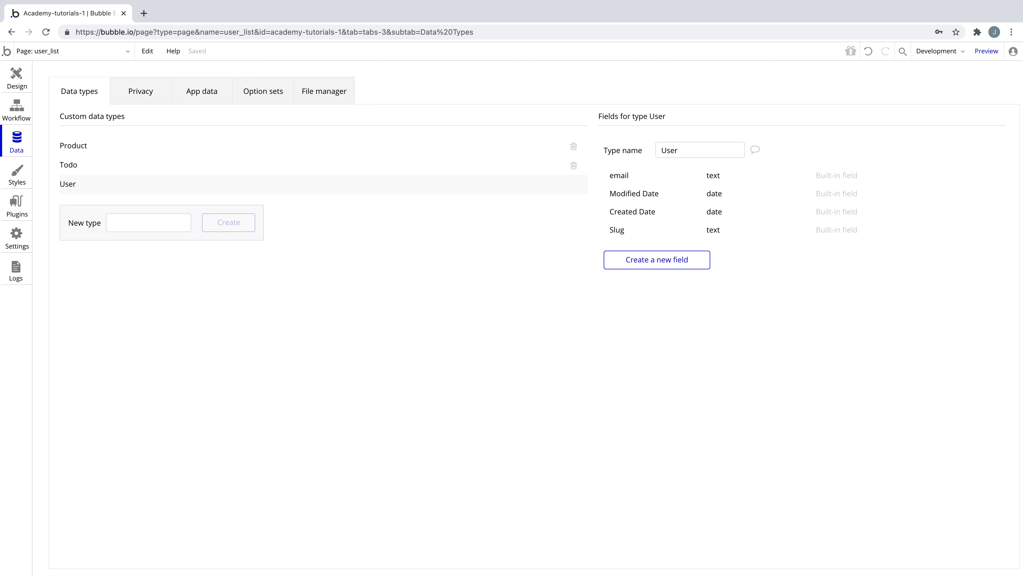
- View the All Users app data listing the seven stored user emails
click(202, 91)
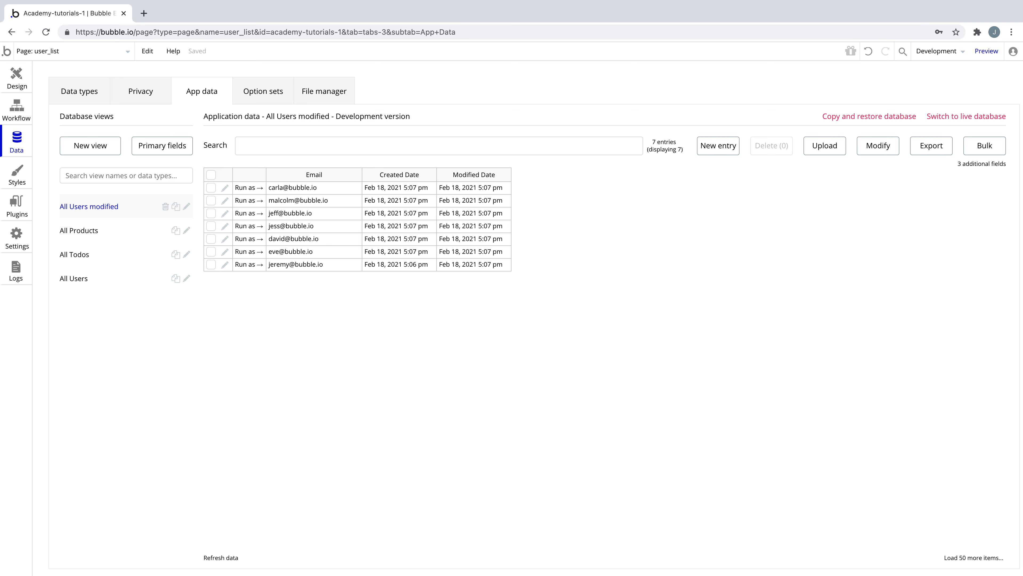
- Return to the page design to give the repeating group User content
click(16, 77)
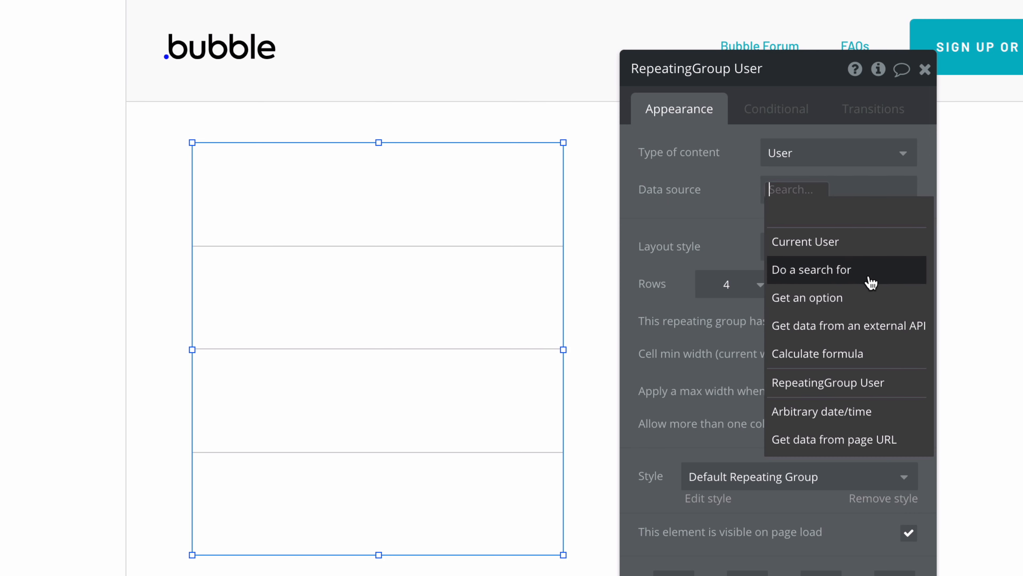
- Make the data source 'Do a search for' with type User, no constraints
click(812, 268)
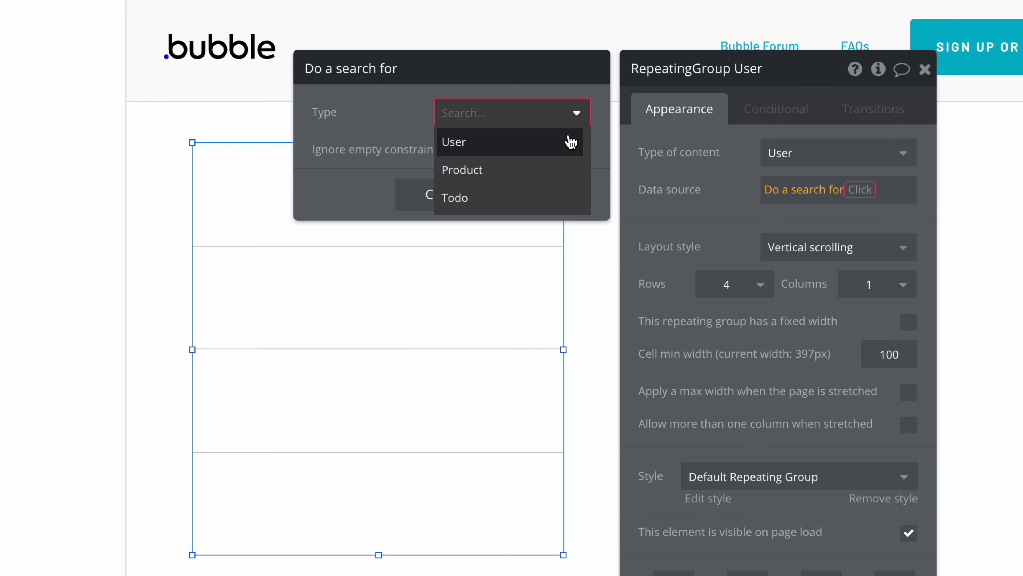
click(454, 142)
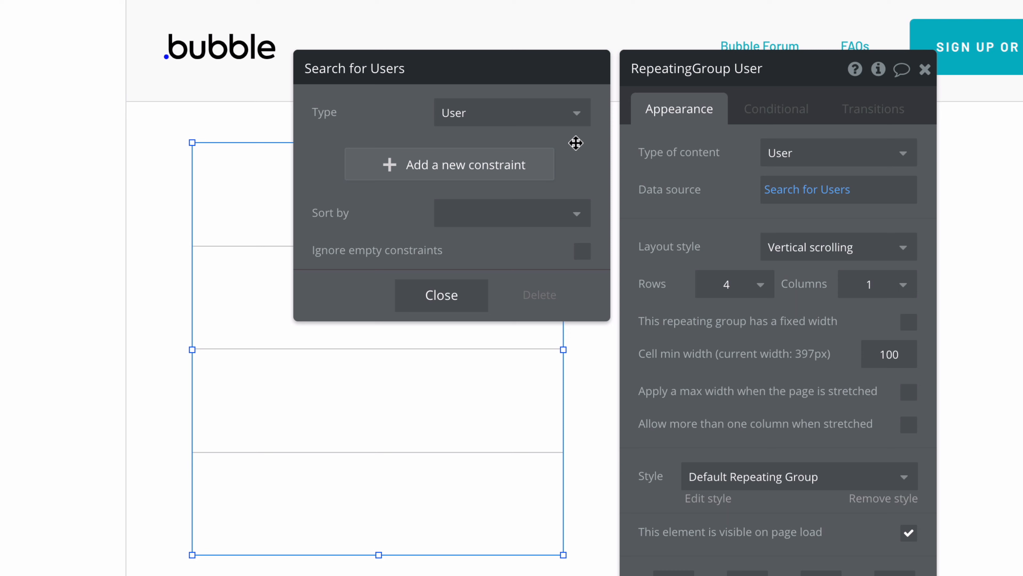
- Close the search popup, leaving the User search as the data source
click(511, 212)
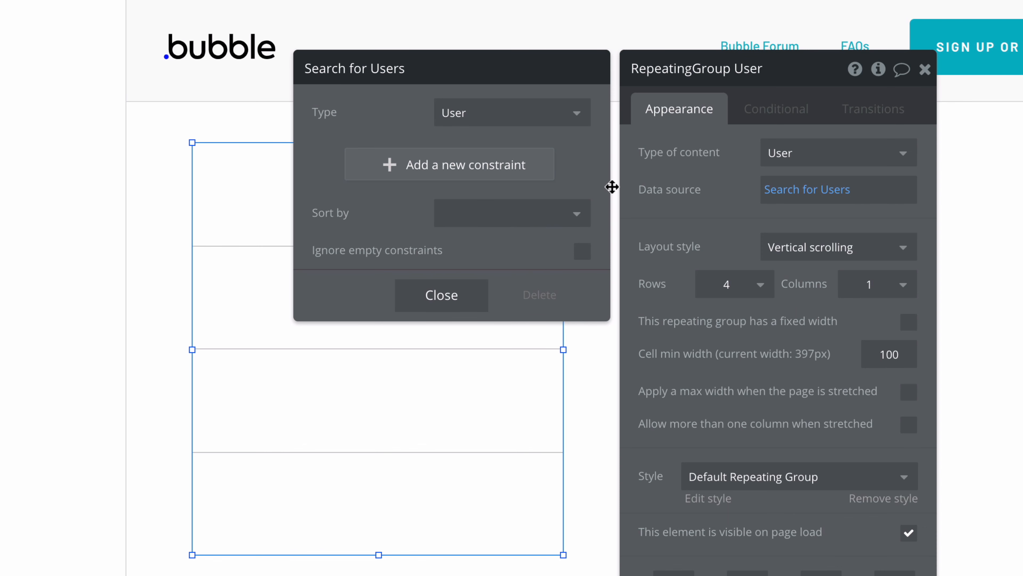
mouse_move(649, 211)
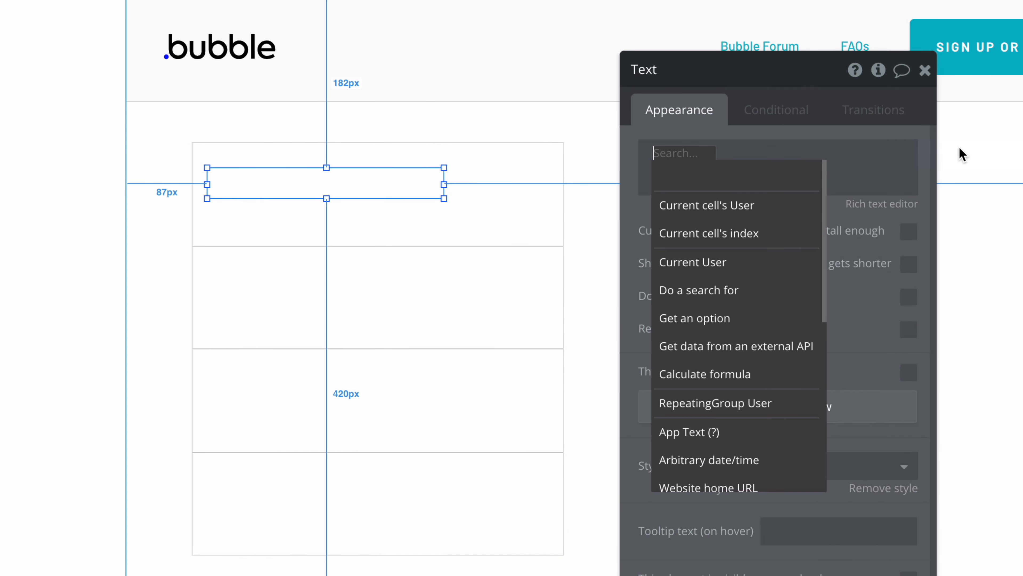
click(706, 205)
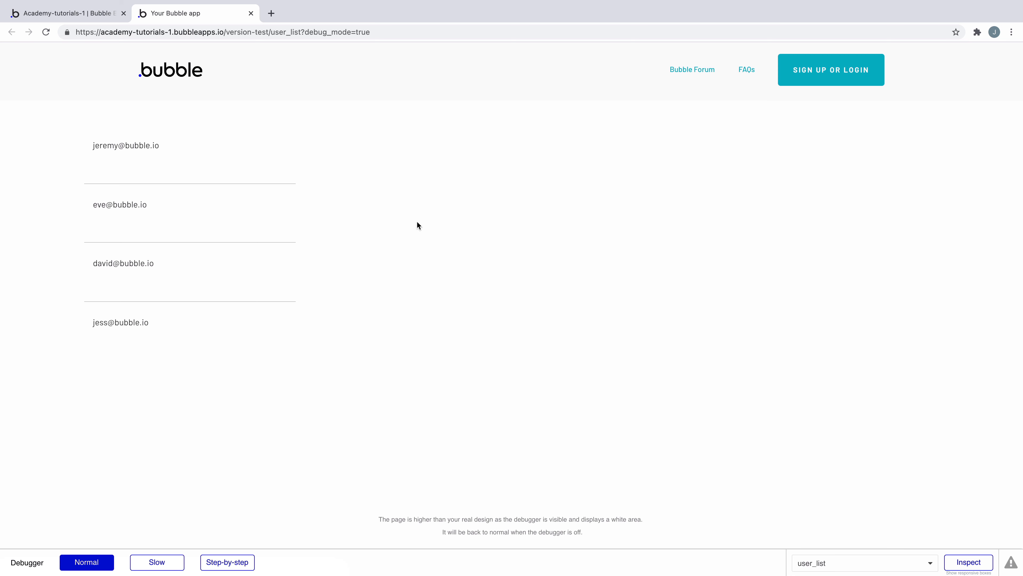
click(862, 562)
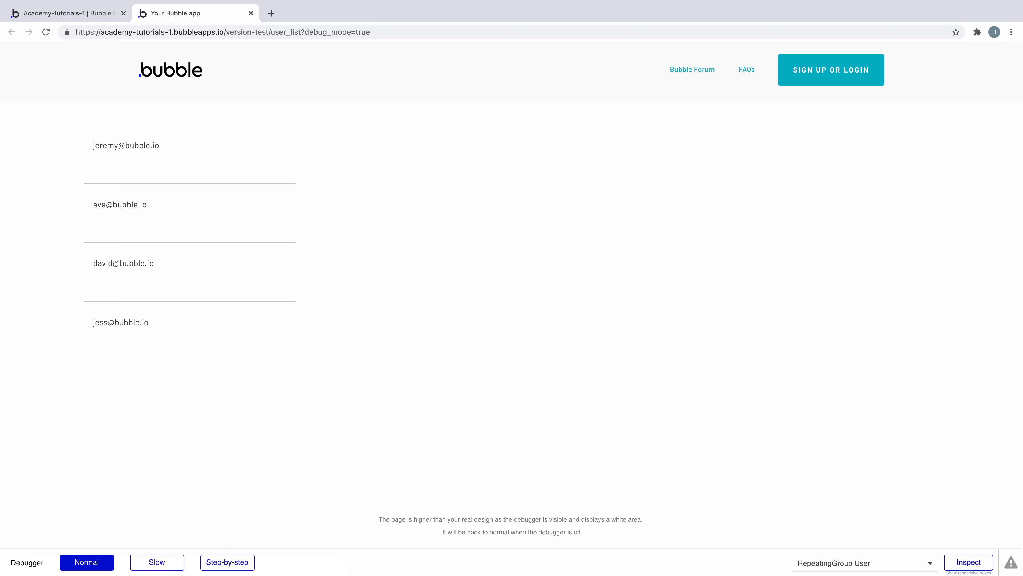